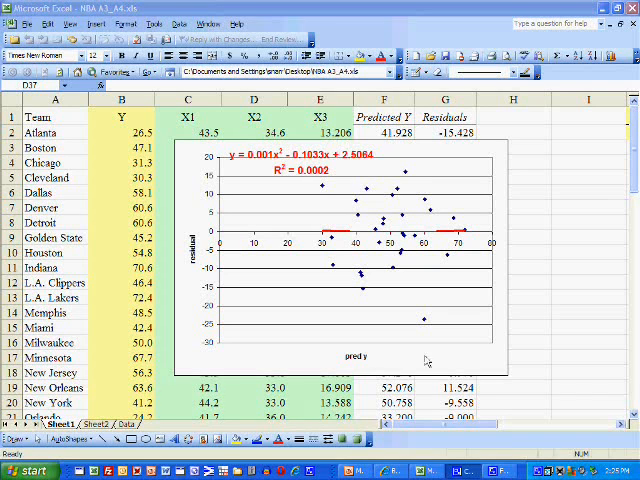
mouse_move(488, 368)
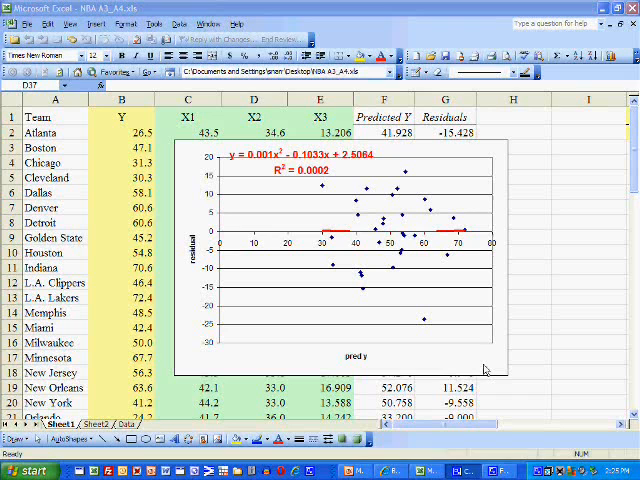
mouse_move(473, 357)
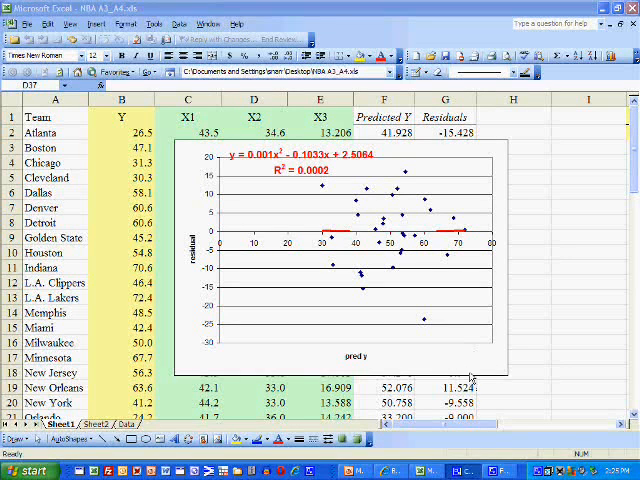
mouse_move(440, 318)
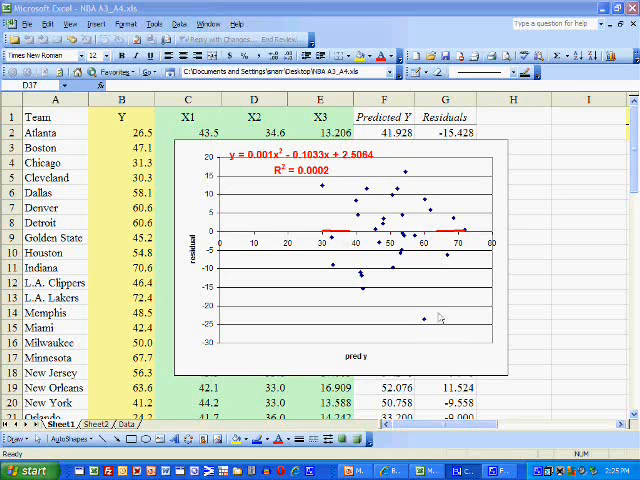
mouse_move(192, 273)
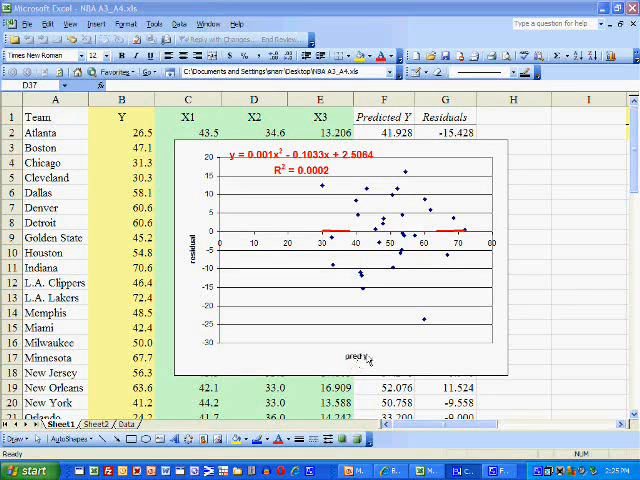
mouse_move(413, 239)
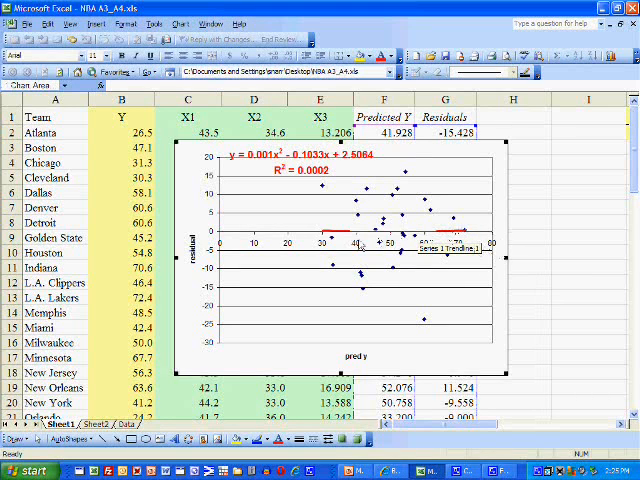
mouse_move(405, 289)
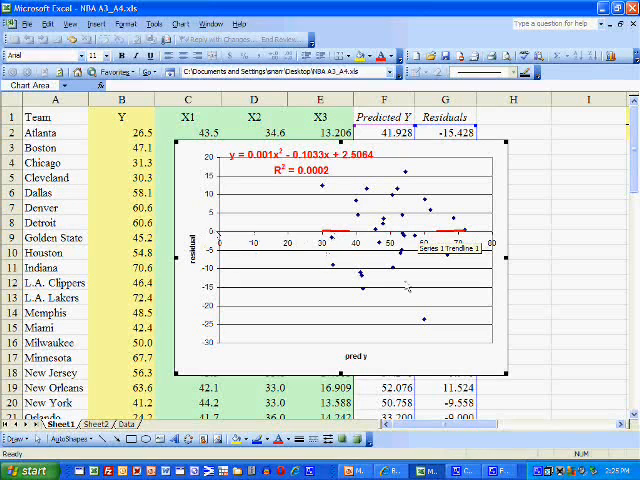
mouse_move(430, 217)
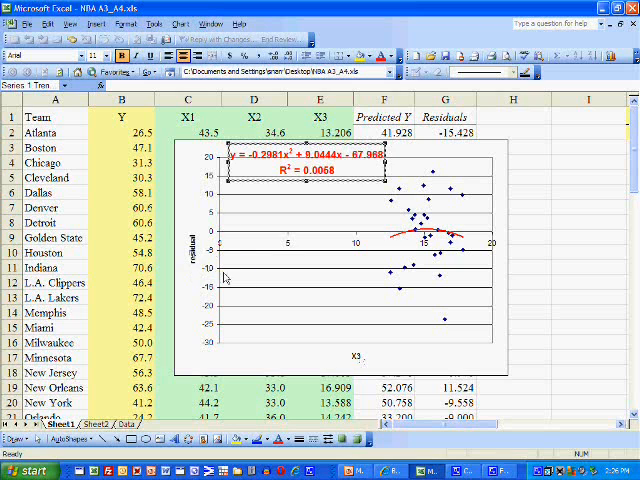
mouse_move(357, 359)
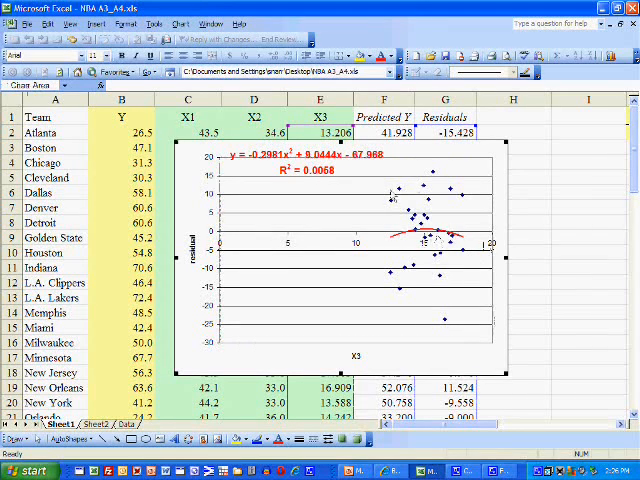
mouse_move(388, 262)
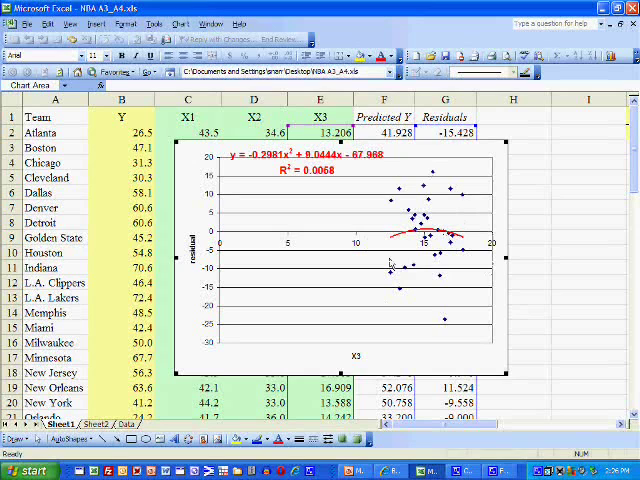
mouse_move(452, 243)
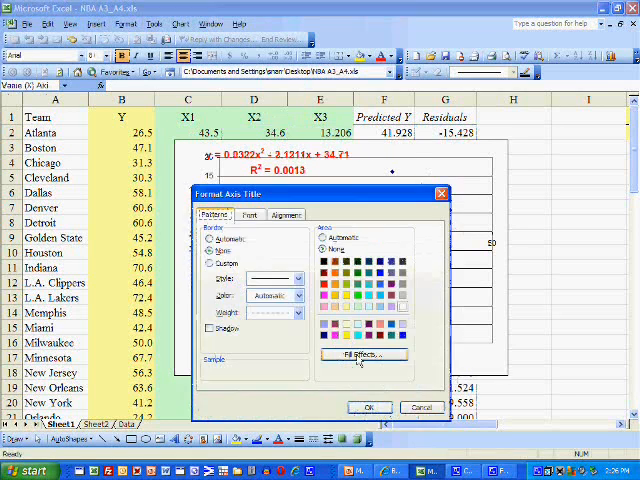
Step: Close the Format Axis Title pane and set the residual chart's axis title to X2
left_click(369, 407)
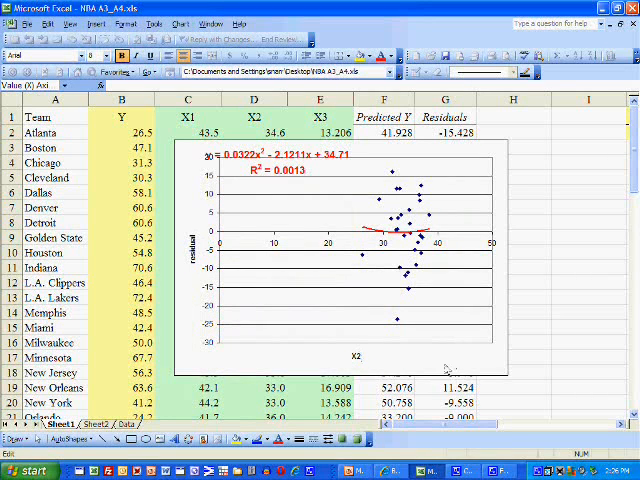
left_click(355, 357)
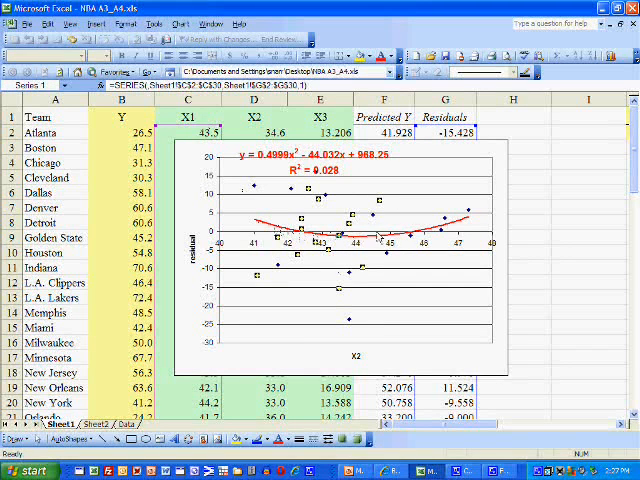
mouse_move(417, 300)
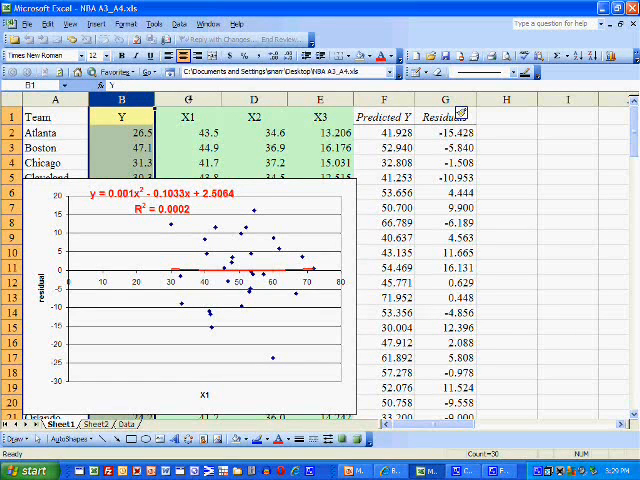
Step: Select the X1 and X3 columns, then bring up column H's options for the new e² column
left_click(192, 100)
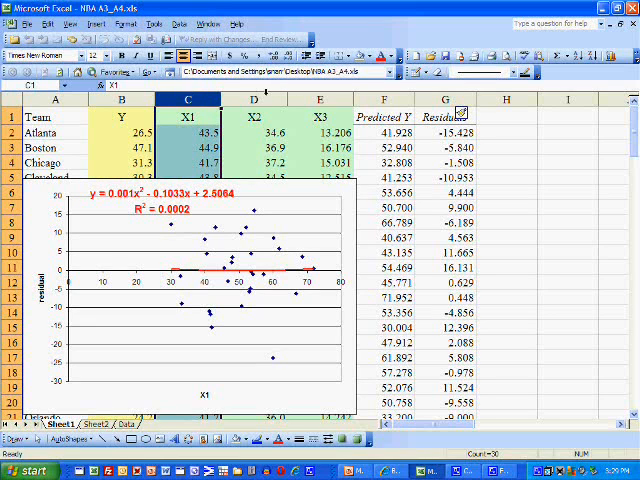
left_click(255, 95)
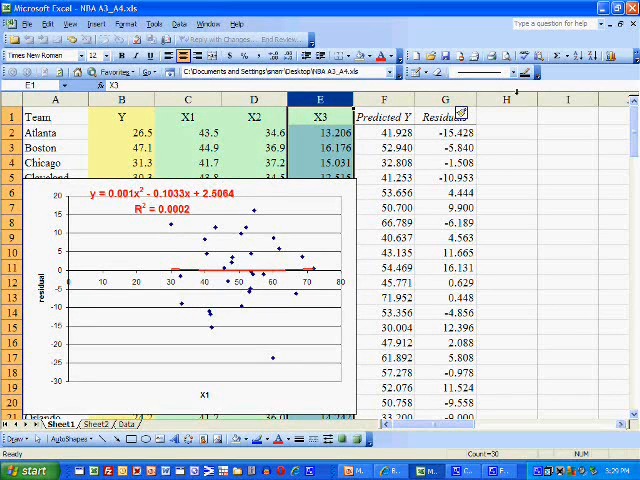
right_click(515, 98)
type("e2")
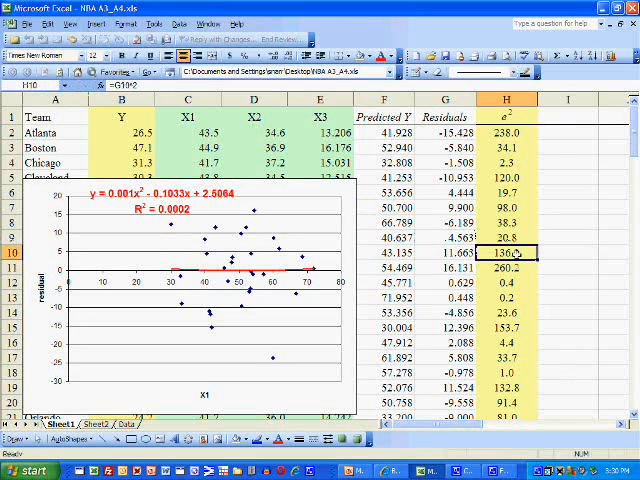
Step: Check the squared-residual formulas in H12 through H20, then select the X1–X3 columns
left_click(510, 293)
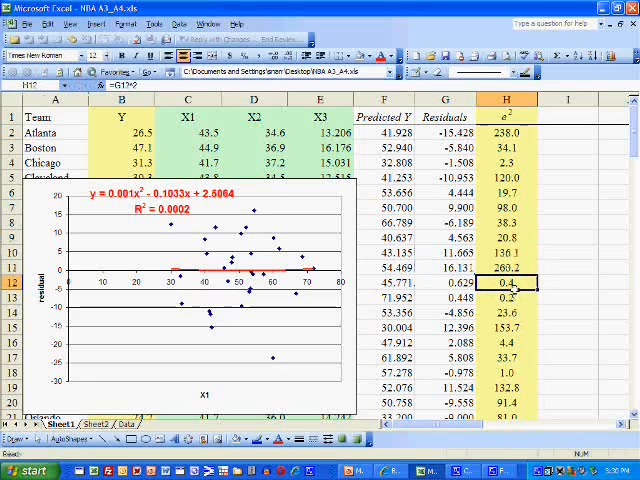
left_click(509, 300)
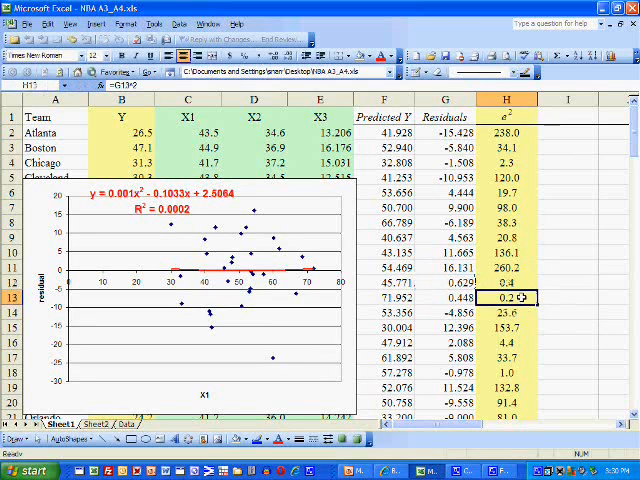
left_click(502, 328)
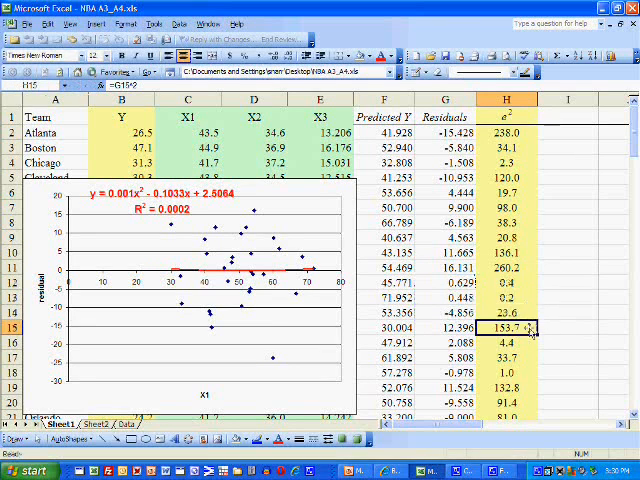
left_click(502, 345)
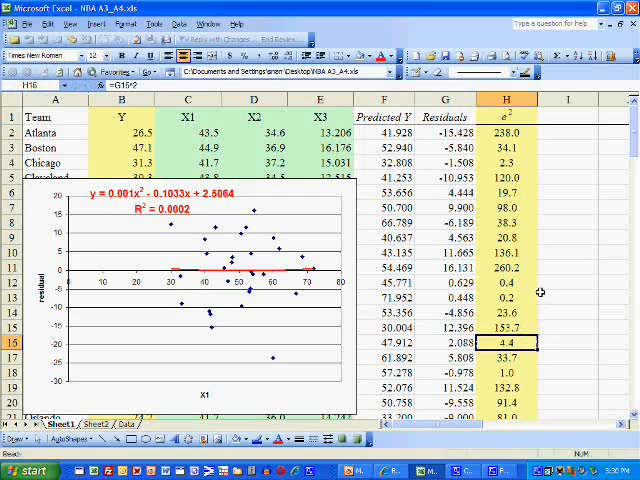
left_click(510, 358)
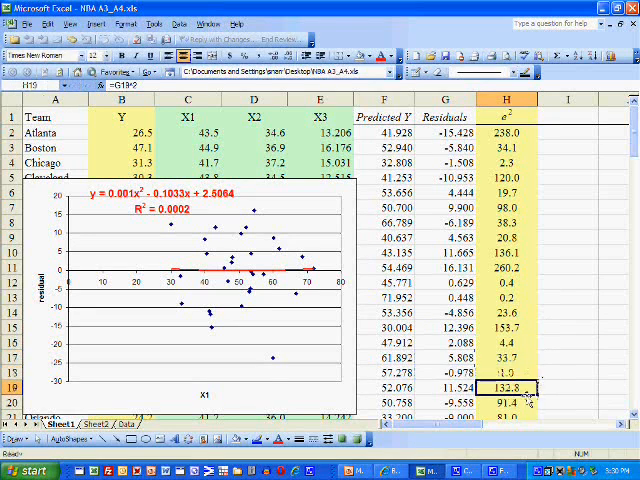
left_click(507, 409)
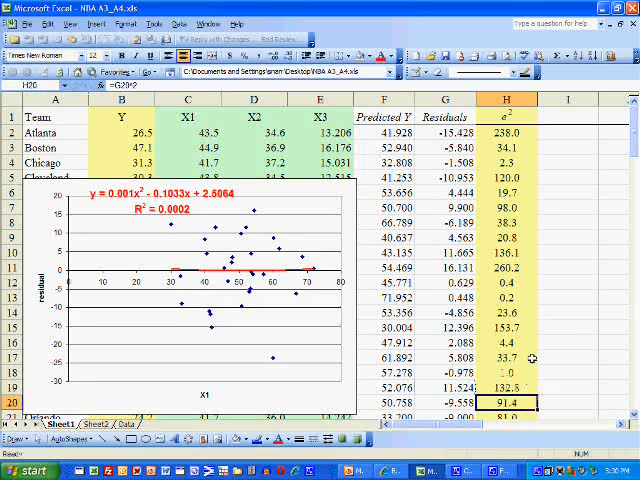
mouse_move(533, 311)
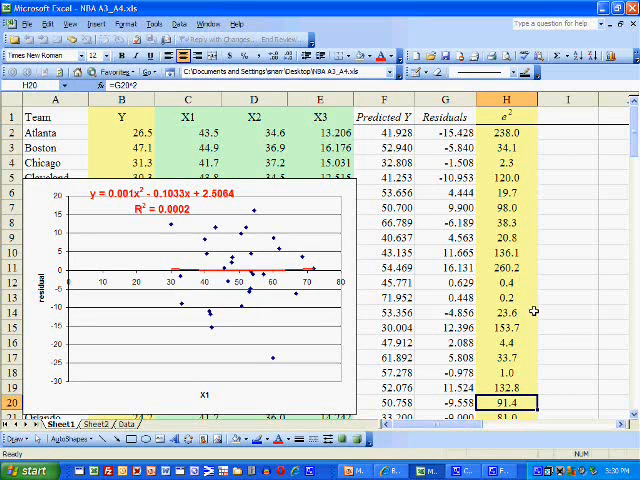
left_click(182, 96)
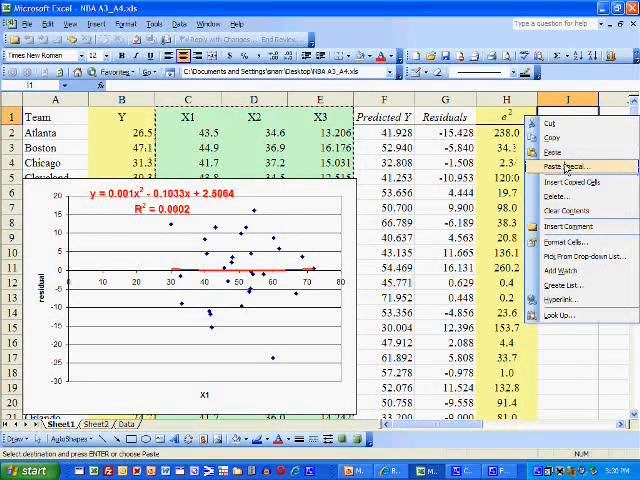
Step: Paste the X1–X3 columns as values only and select the product formulas to fill down
left_click(562, 166)
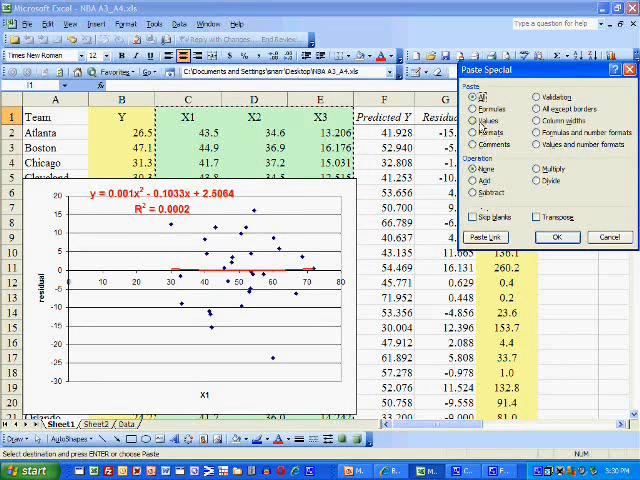
left_click(556, 237)
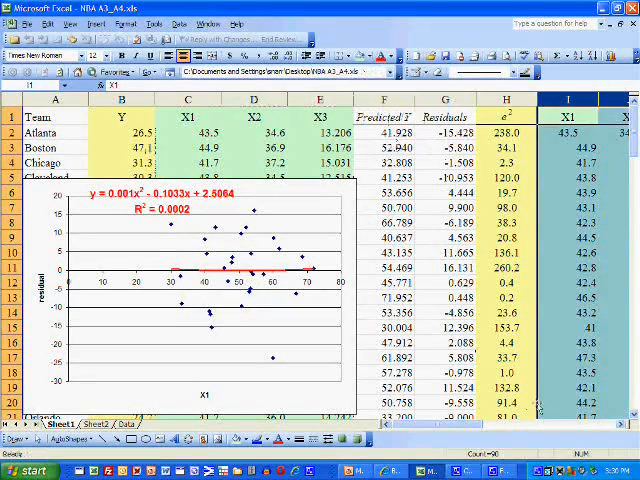
scroll("right", 3)
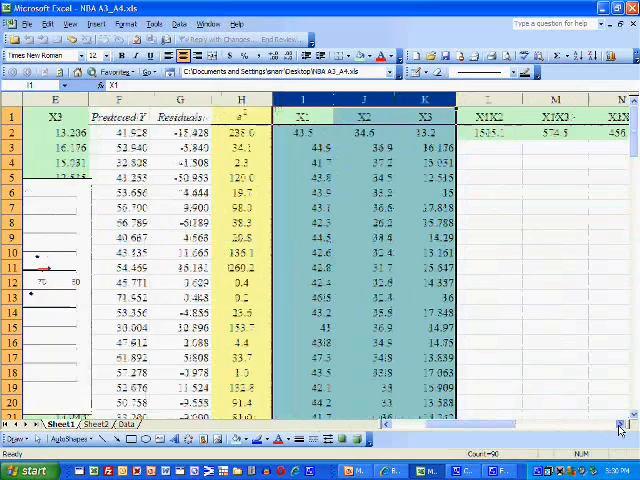
scroll("right", 3)
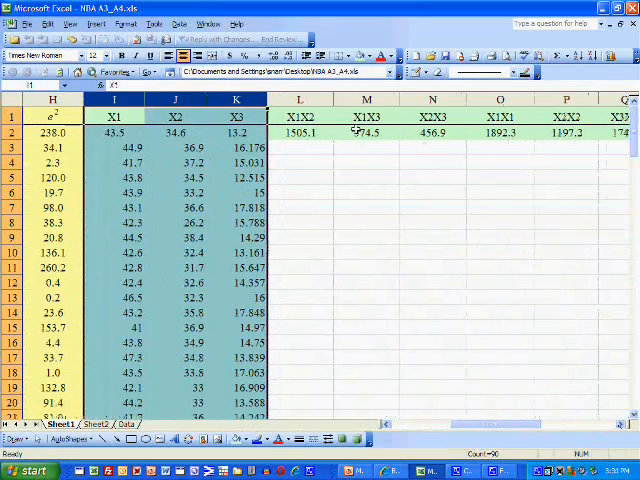
left_click(300, 132)
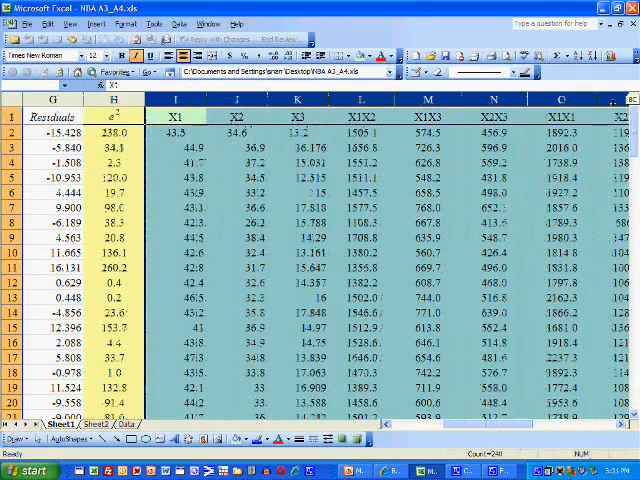
Step: Run Data Analysis Regression of e² (H1:H30) on I1:Q30 with Labels, output at H34
scroll("right", 3)
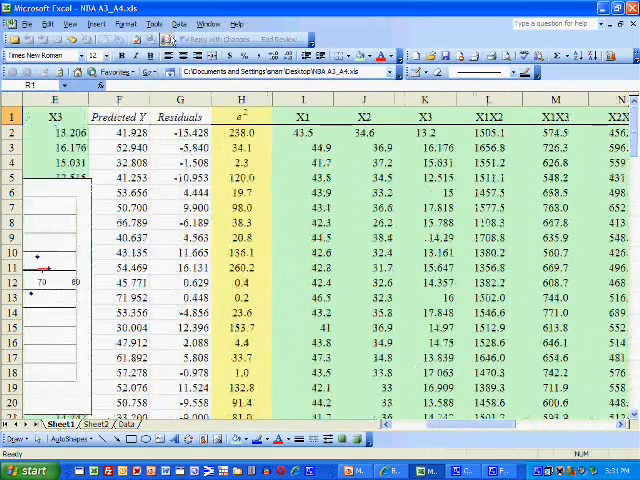
left_click(156, 22)
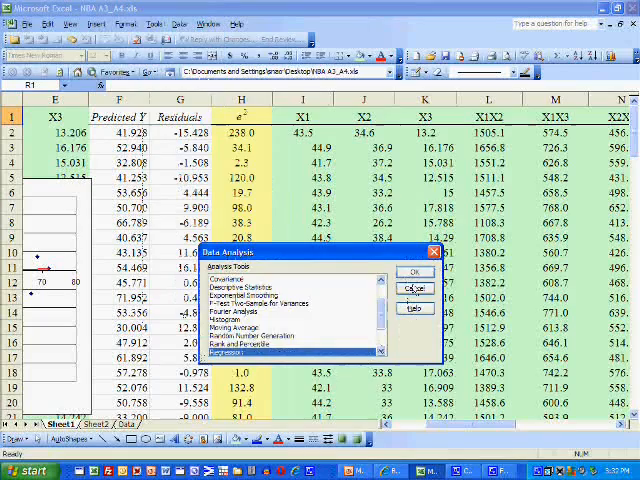
left_click(410, 272)
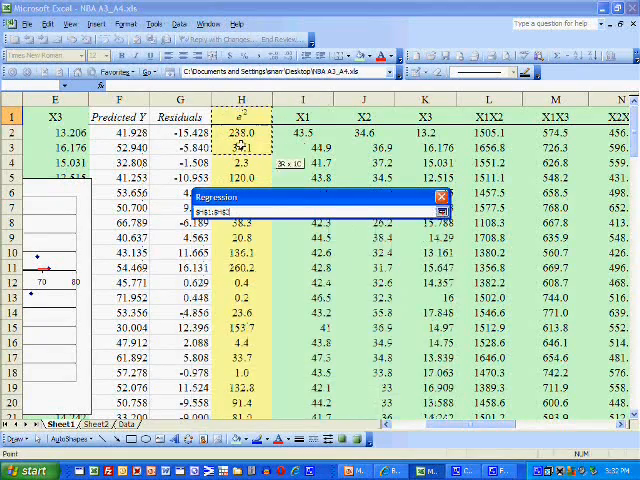
scroll("down", 3)
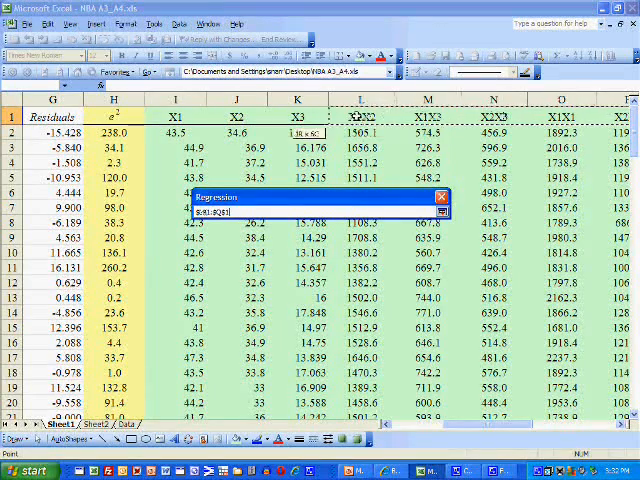
scroll("right", 3)
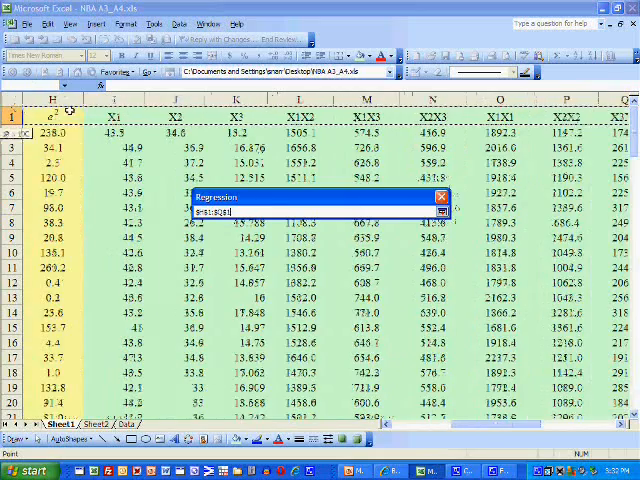
scroll("down", 3)
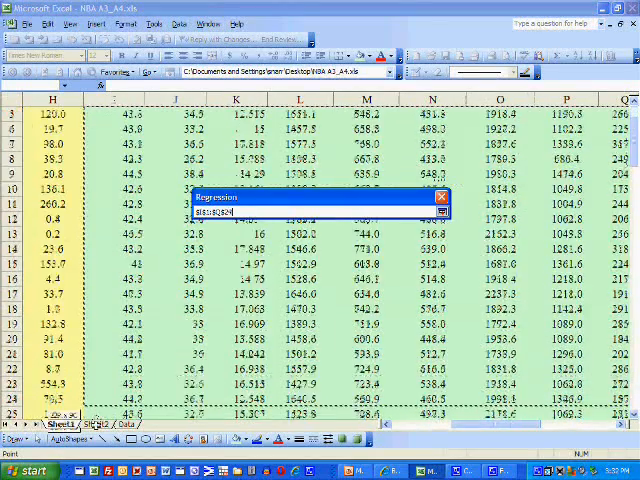
scroll("down", 3)
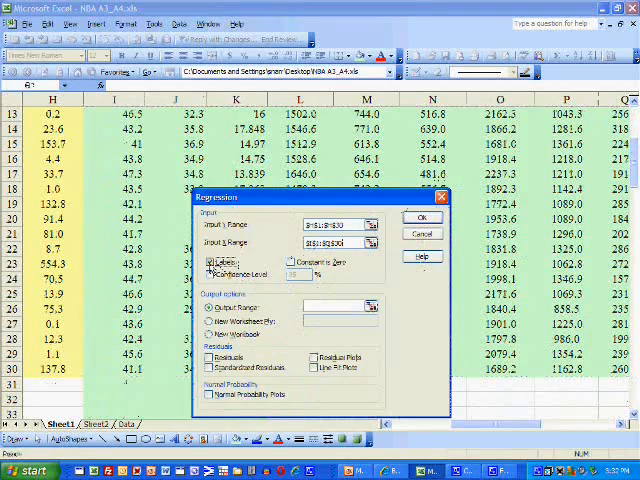
left_click(206, 261)
type("$H$34")
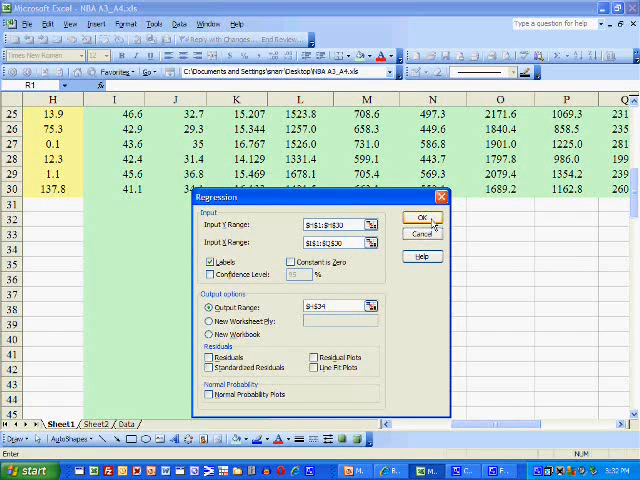
left_click(423, 218)
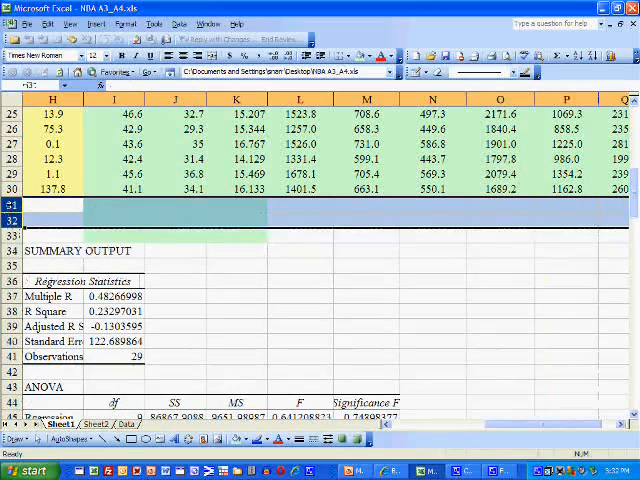
Step: Show the regression output with three decimals and delete the Lower/Upper 95% columns
left_click(382, 57)
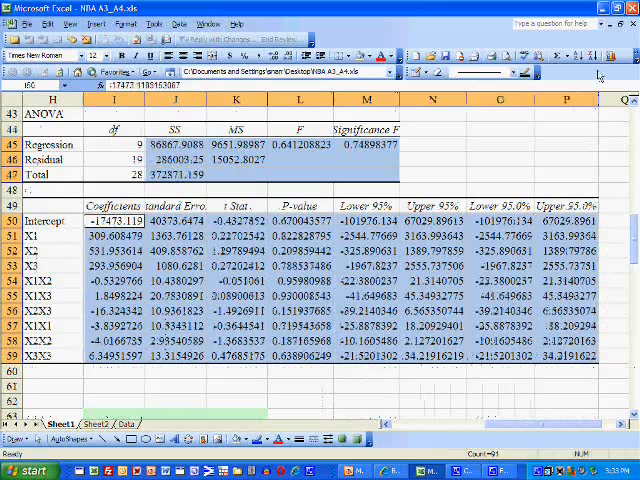
left_click(283, 55)
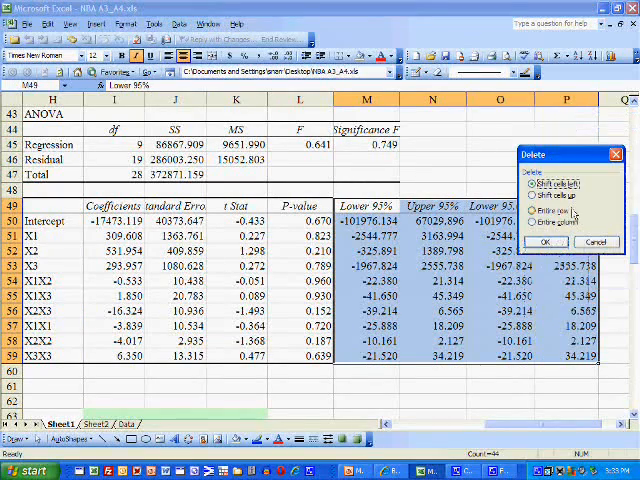
left_click(545, 241)
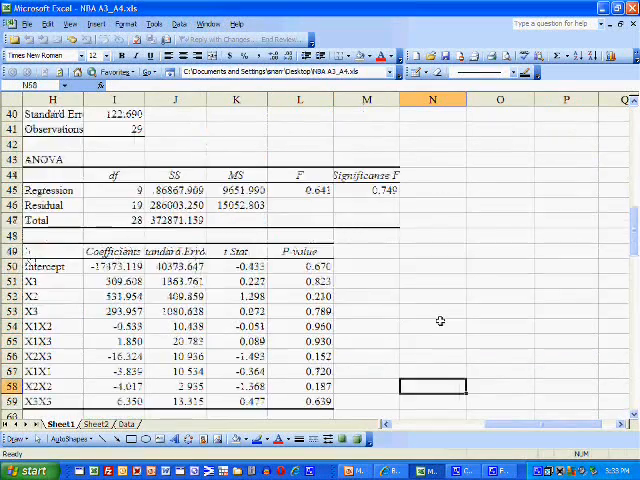
scroll("down", 3)
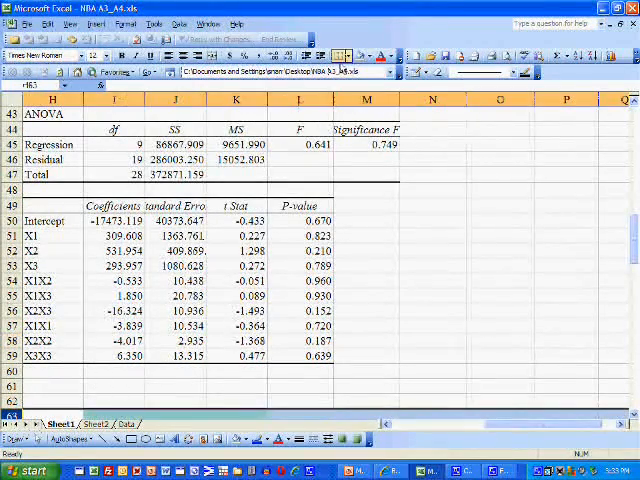
scroll("down", 3)
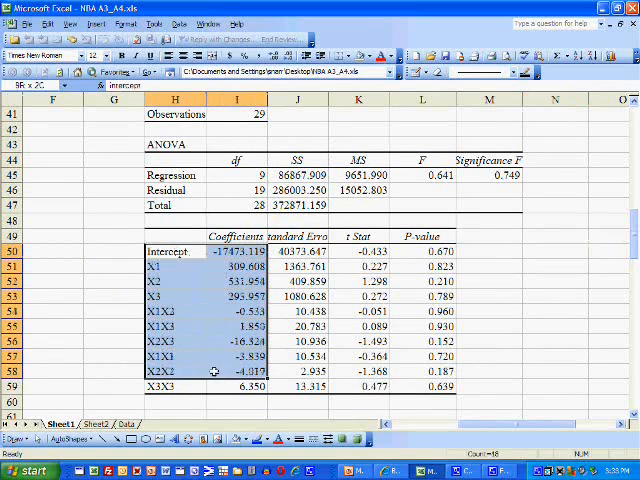
left_click(175, 249)
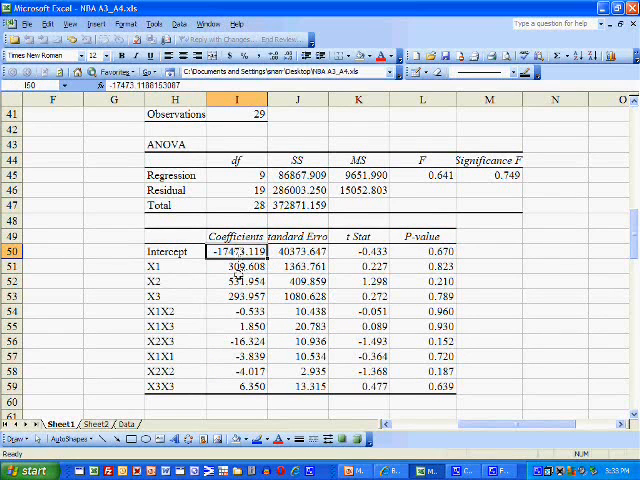
left_click(237, 266)
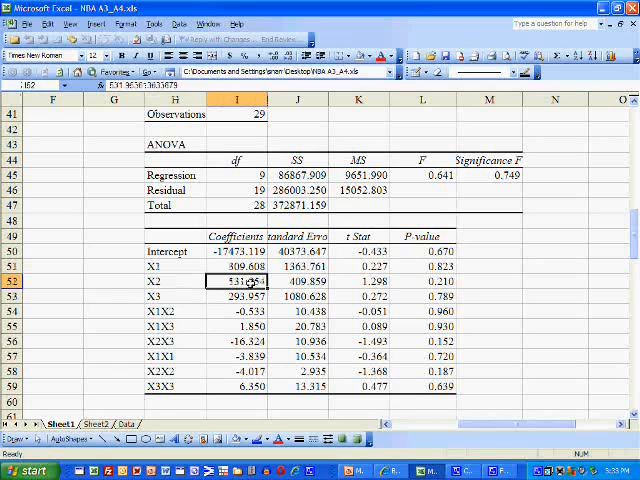
left_click(175, 291)
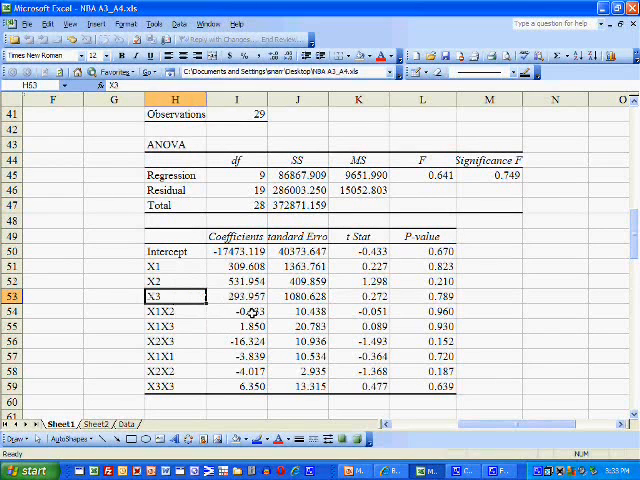
left_click(176, 313)
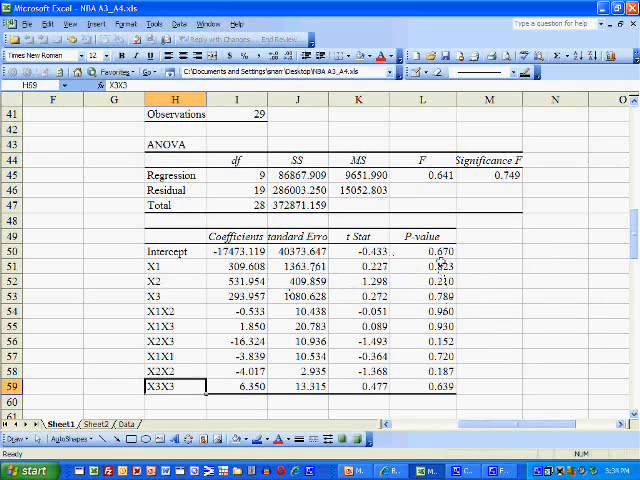
left_click(422, 265)
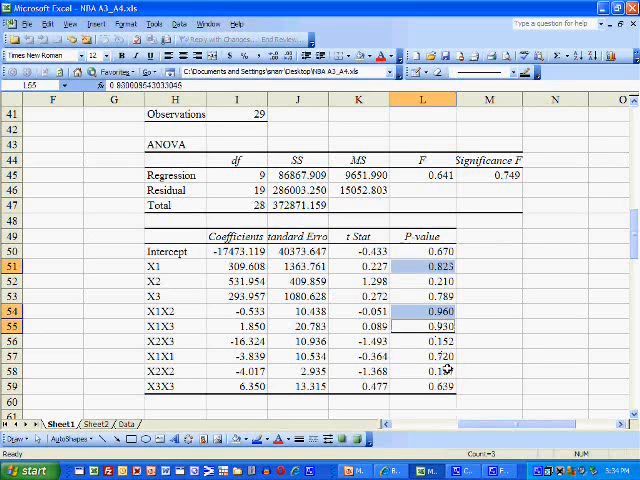
left_click(489, 356)
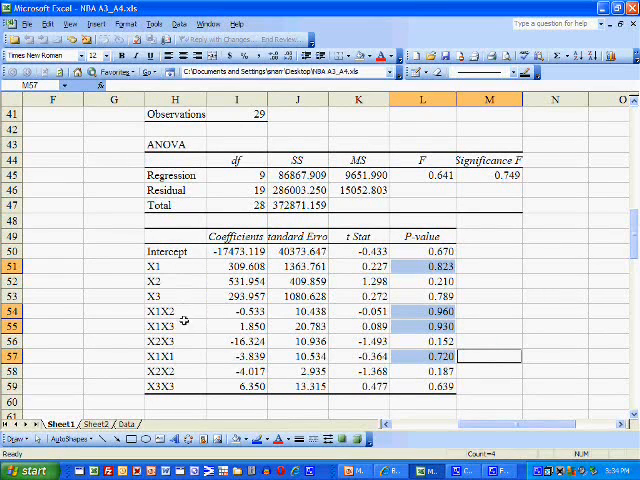
mouse_move(183, 357)
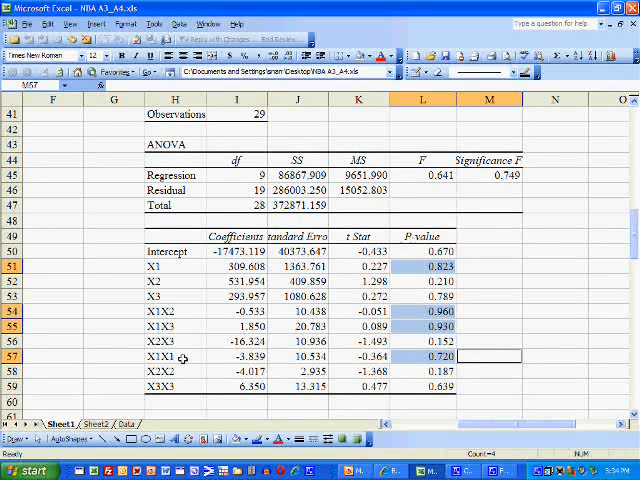
mouse_move(184, 357)
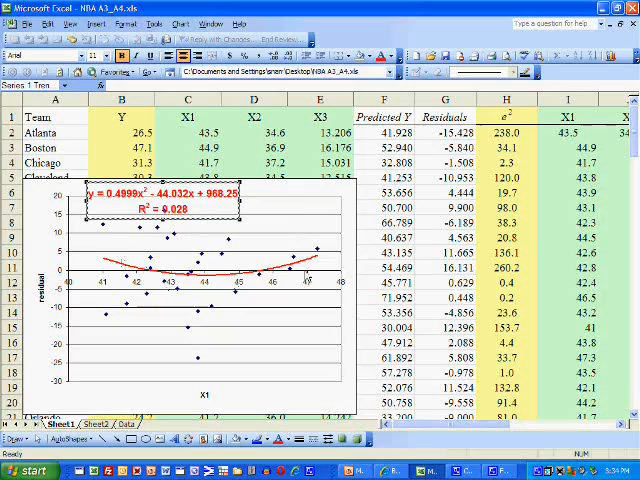
scroll("down", 3)
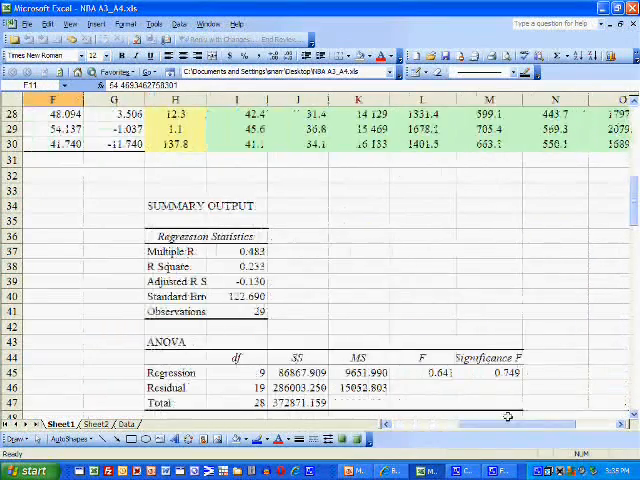
scroll("down", 3)
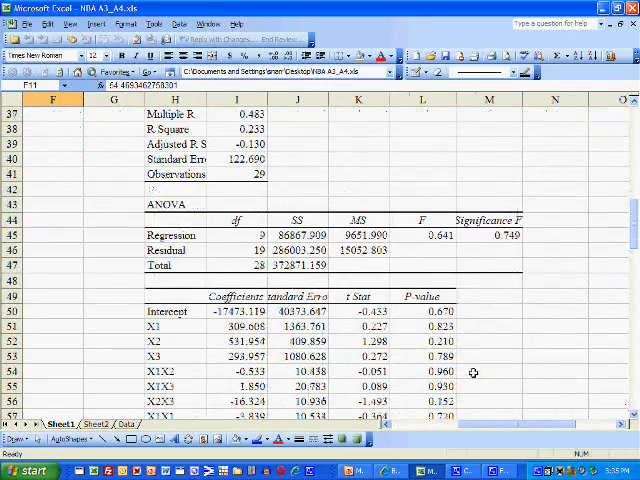
scroll("down", 3)
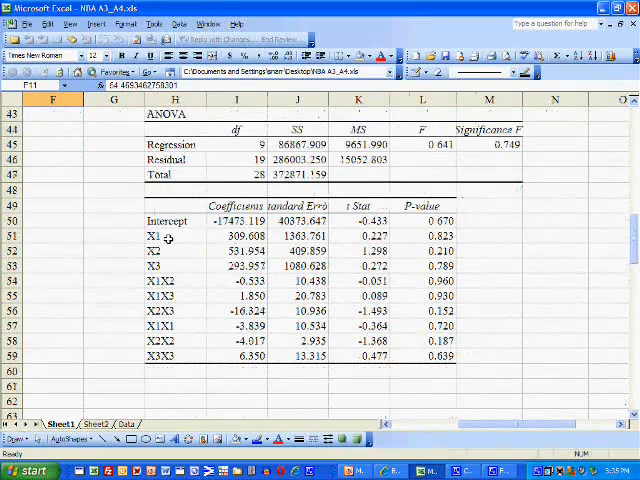
left_click(423, 236)
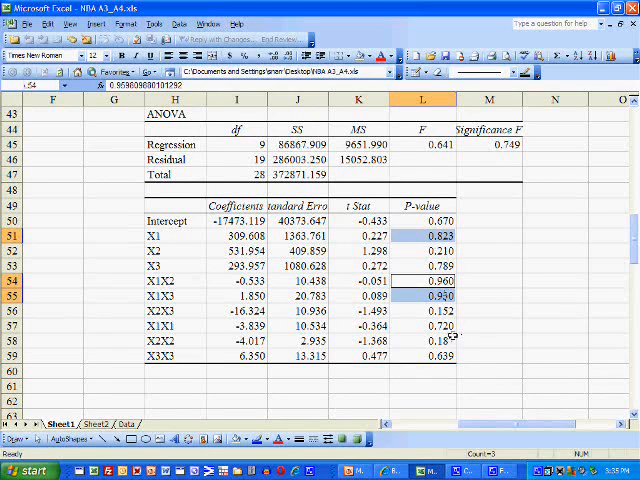
left_click(489, 328)
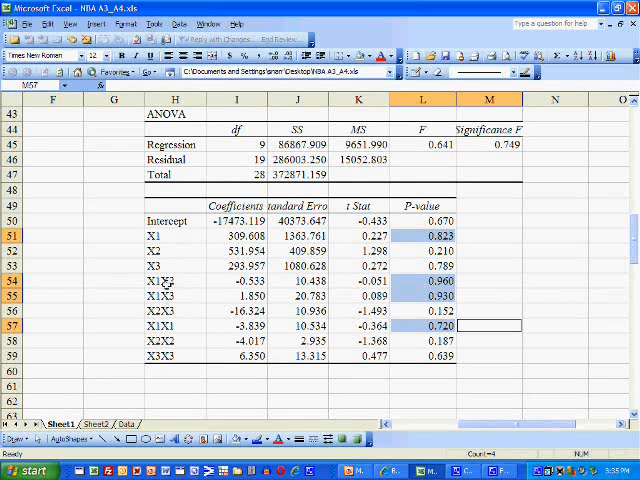
mouse_move(160, 327)
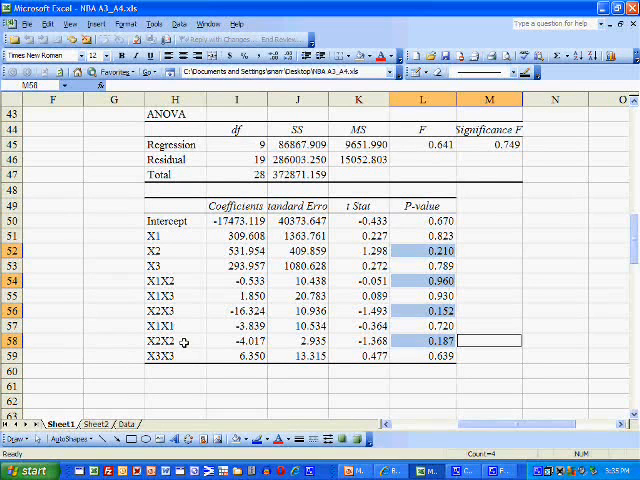
mouse_move(487, 426)
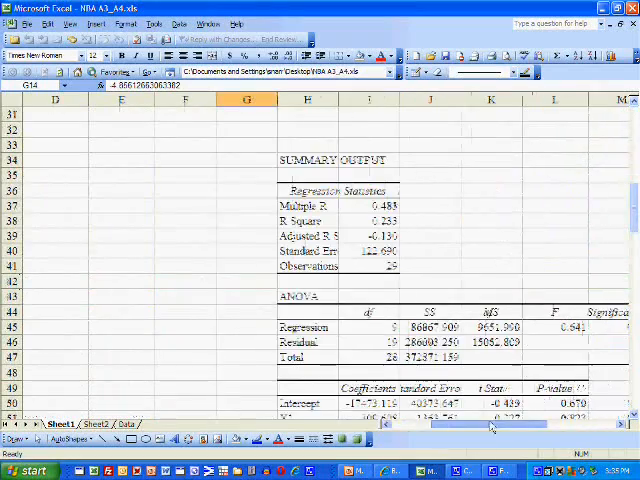
scroll("down", 3)
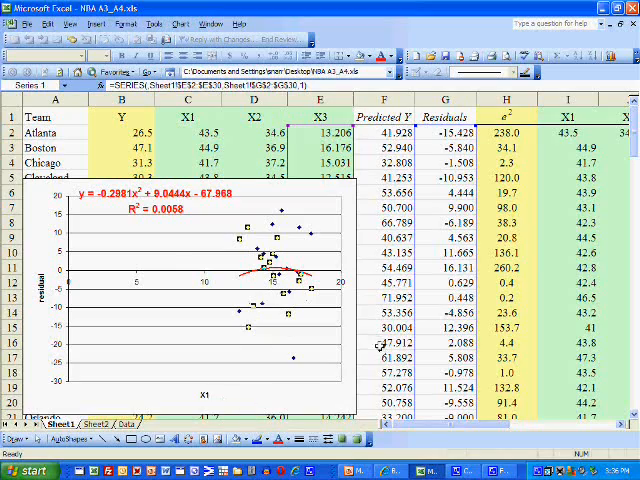
scroll("down", 3)
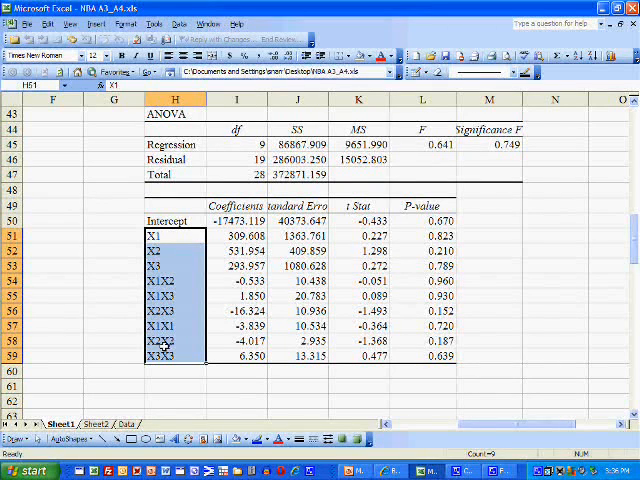
mouse_move(443, 232)
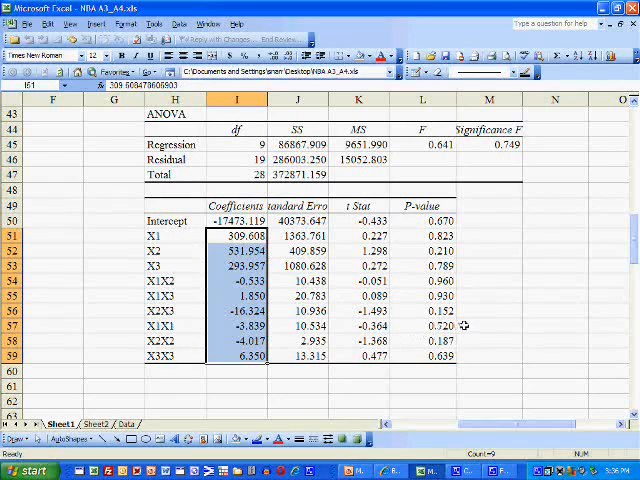
mouse_move(430, 143)
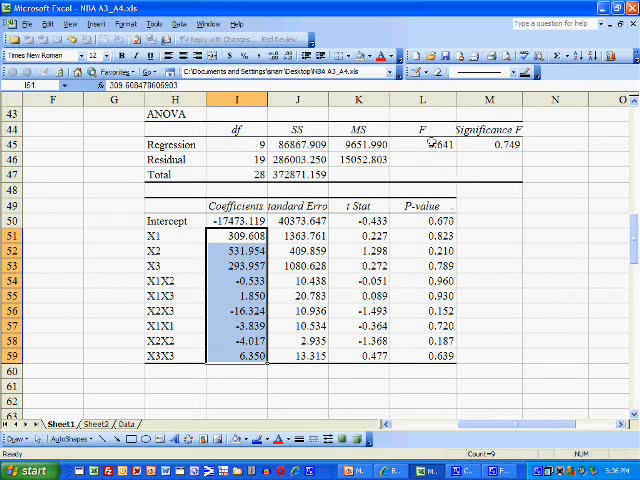
left_click(436, 144)
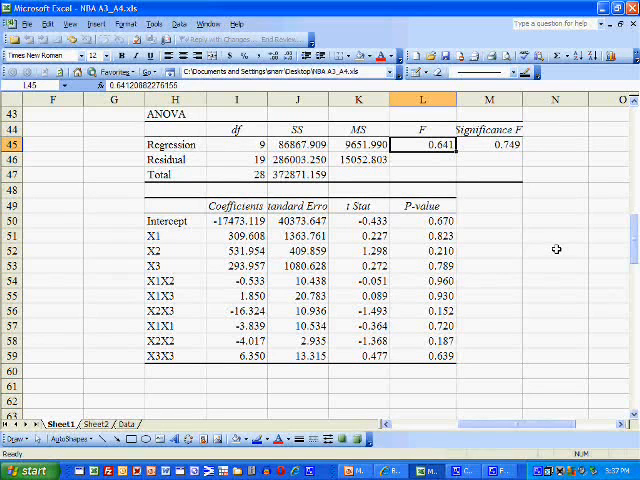
mouse_move(553, 229)
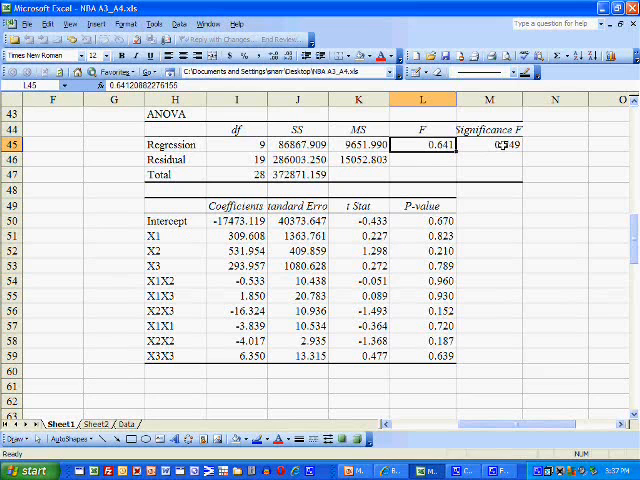
left_click(488, 144)
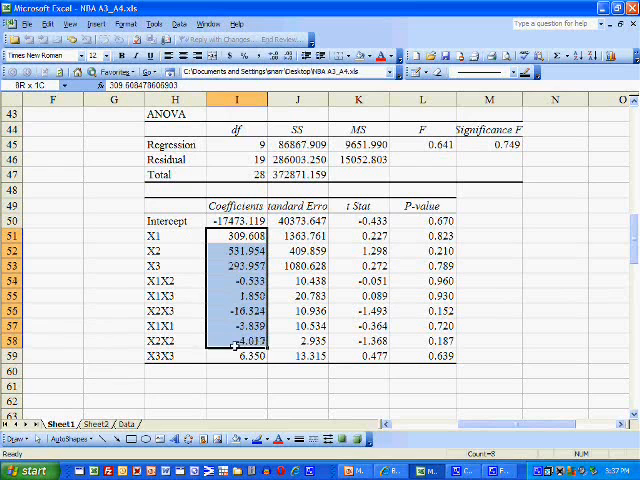
left_click(235, 356)
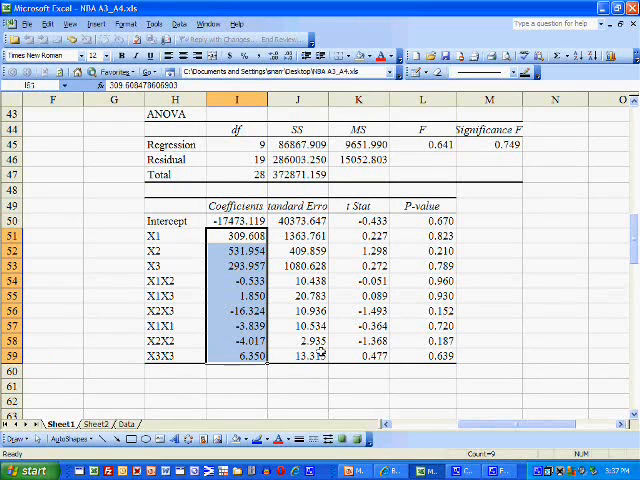
mouse_move(585, 291)
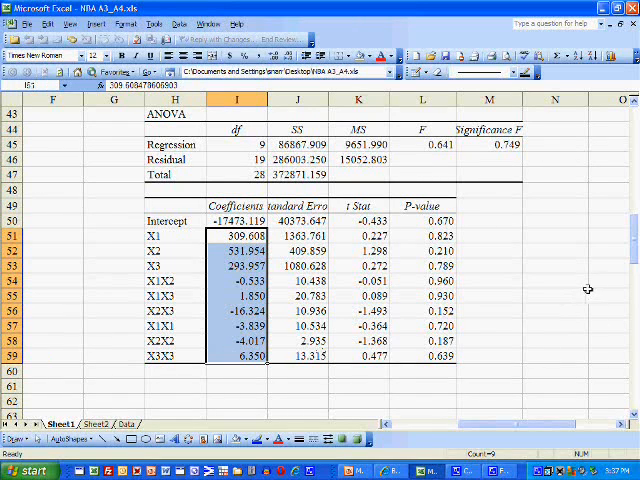